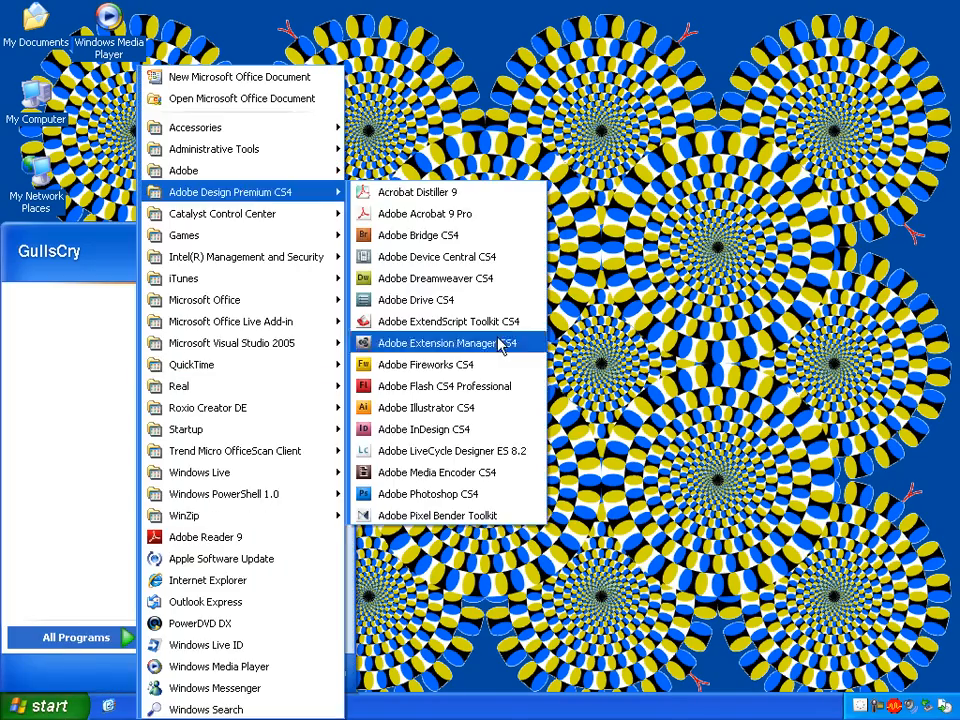
Launch Adobe Photoshop CS4 from the Adobe Design Premium CS4 group in the Start menu.
click(430, 493)
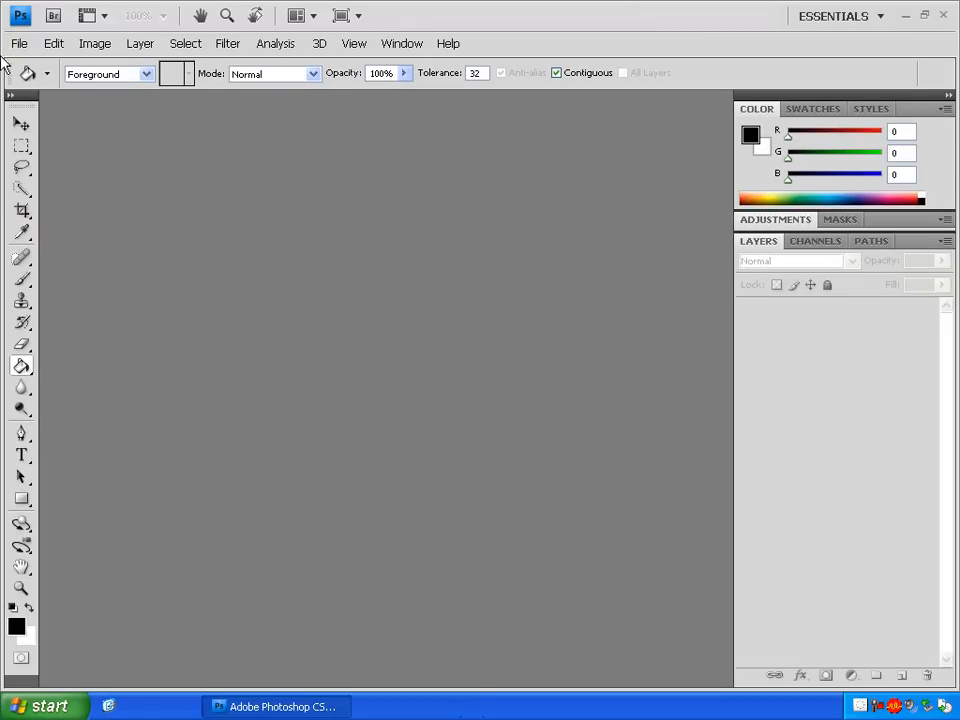
Open the Changeling poster MPW-38021.jpg from the File menu.
click(18, 43)
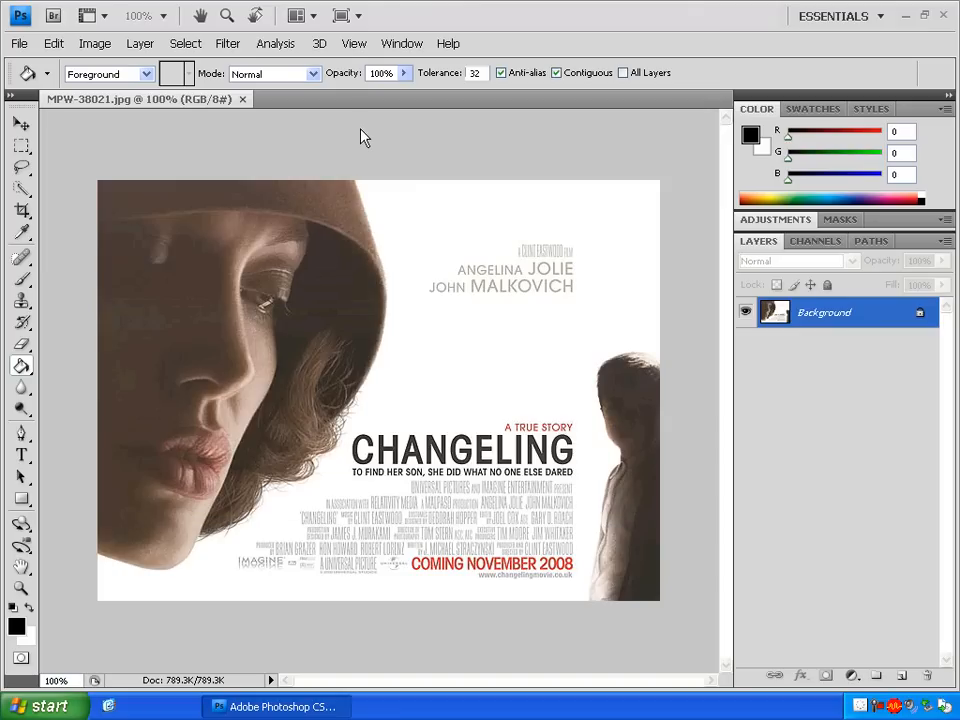
mouse_move(548, 388)
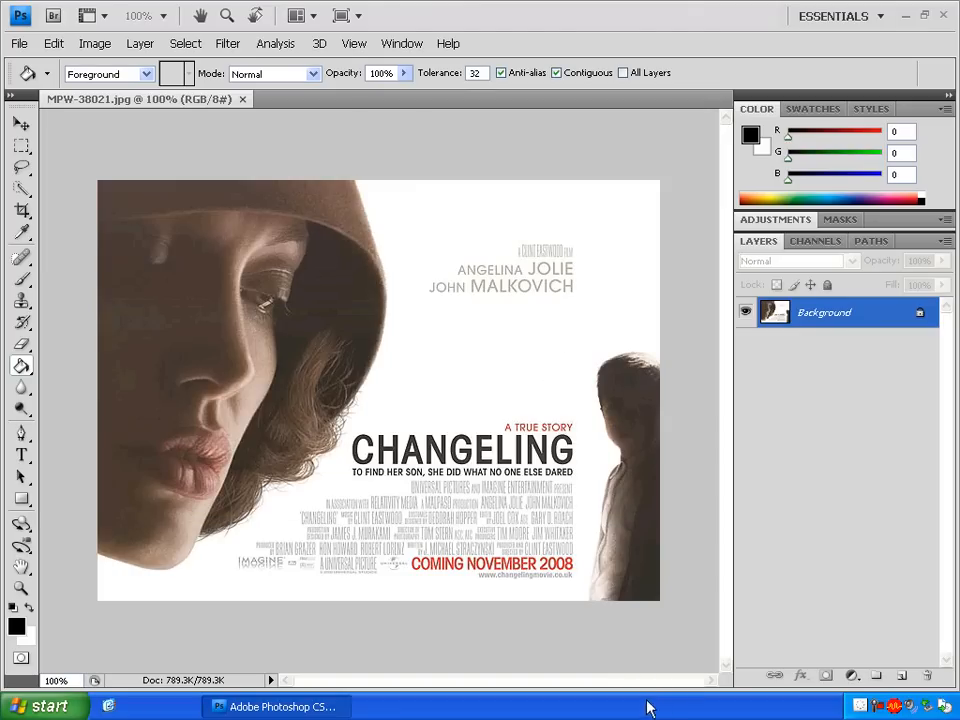
mouse_move(588, 702)
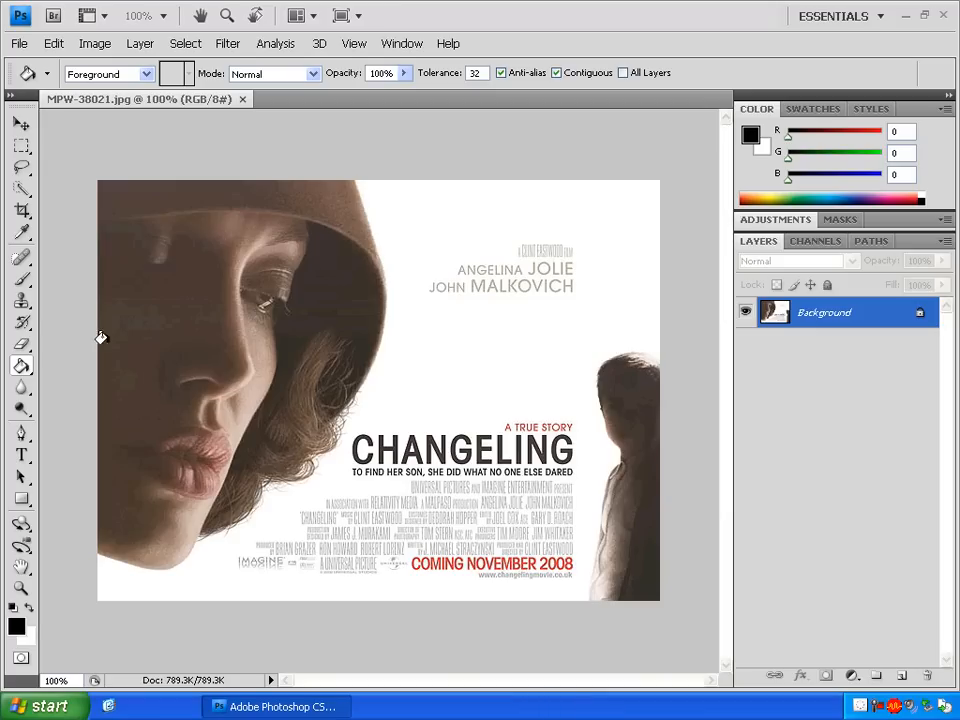
mouse_move(94, 43)
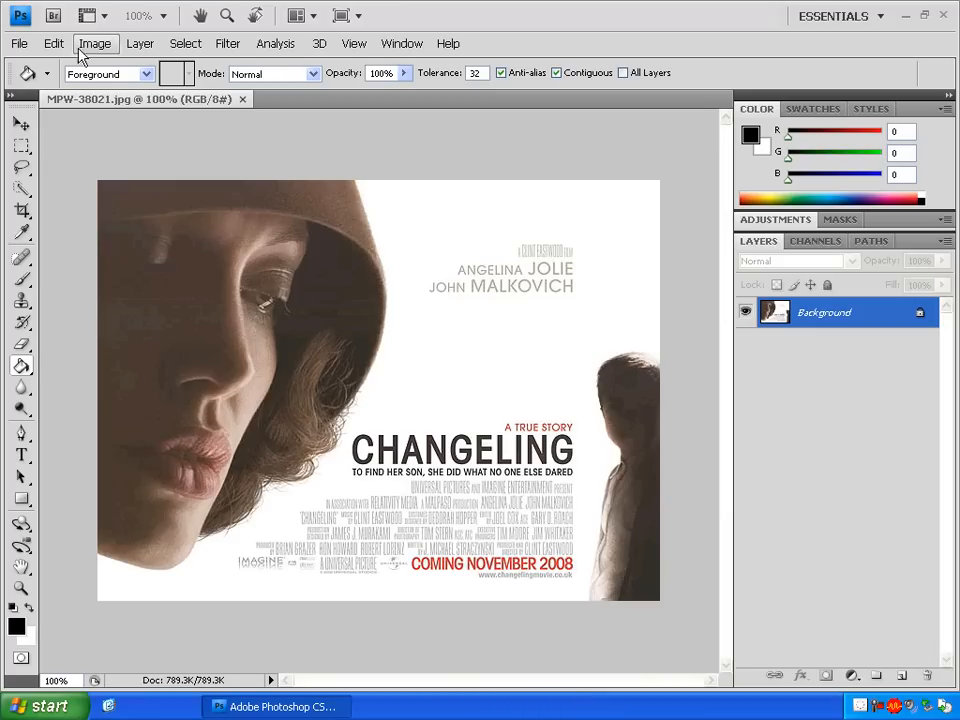
mouse_move(70, 122)
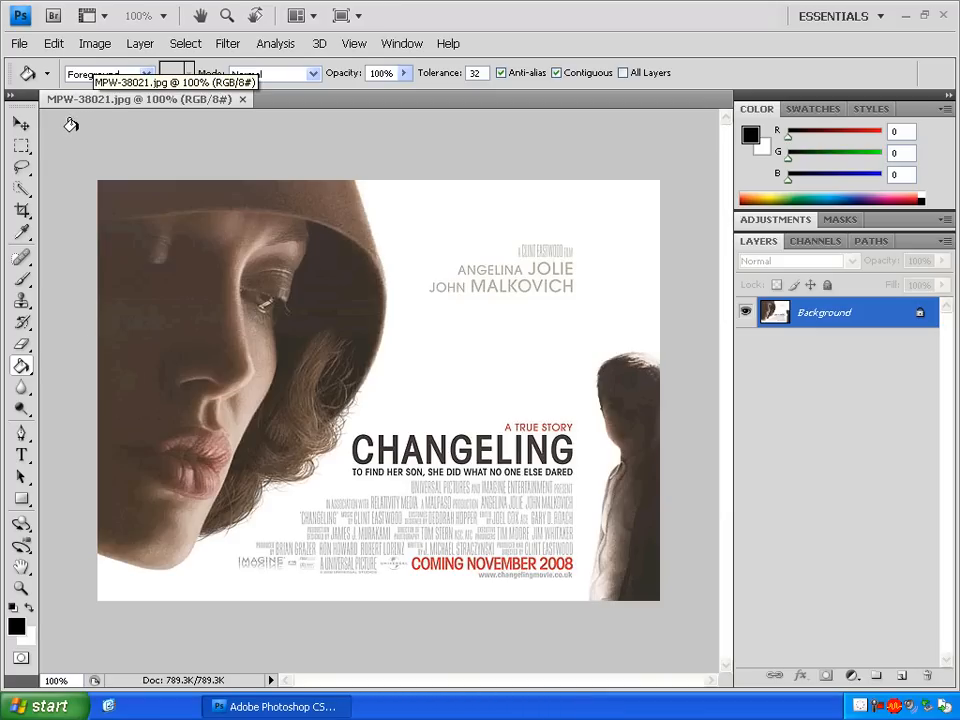
mouse_move(64, 244)
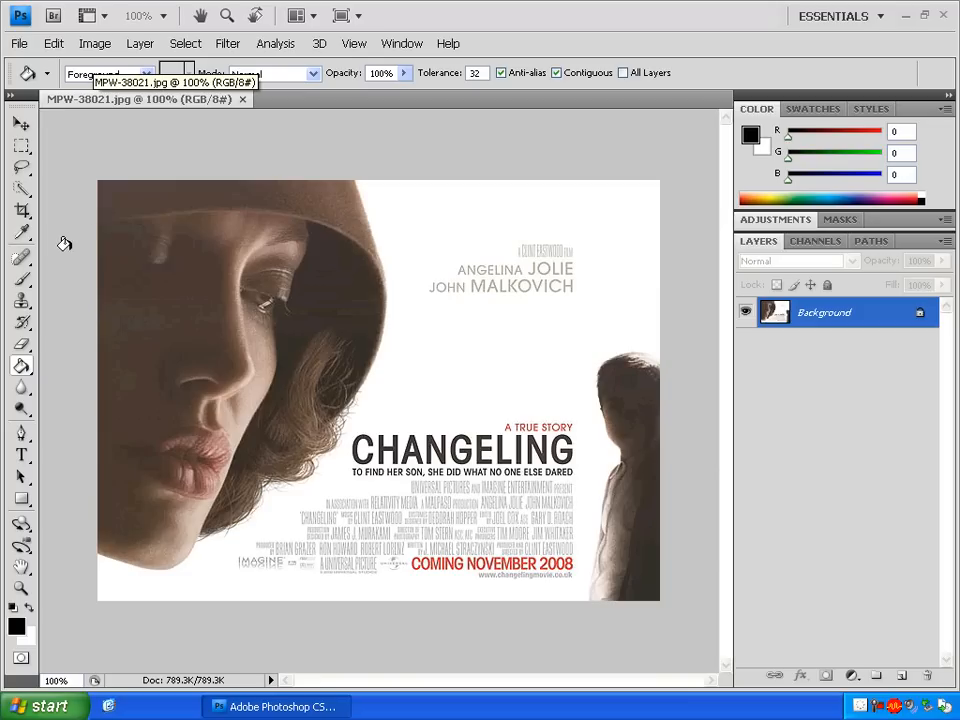
mouse_move(22, 350)
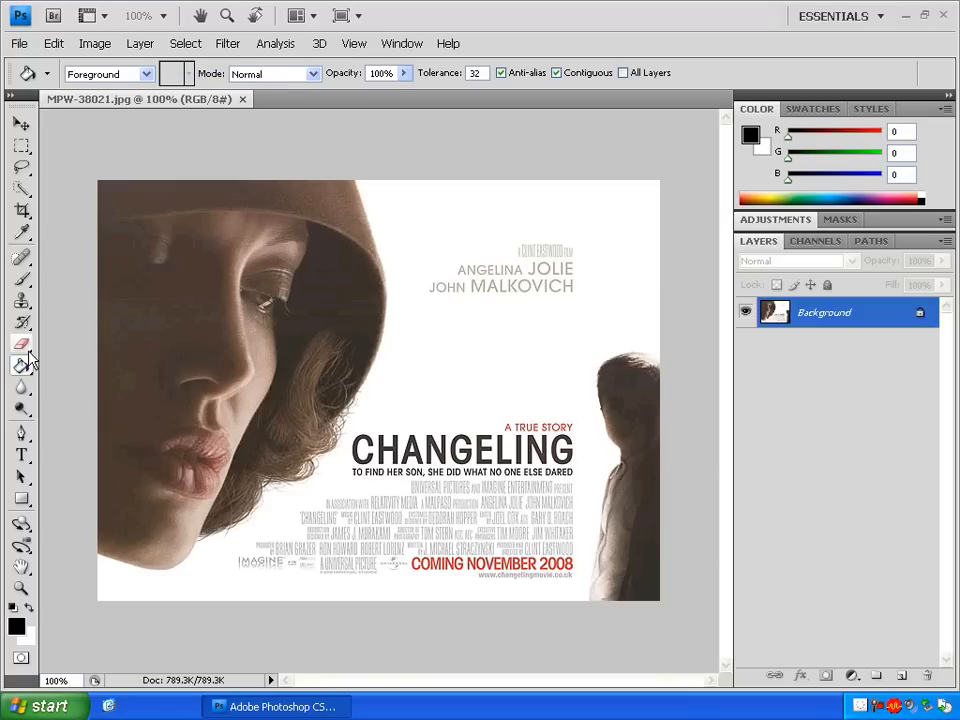
Erase the cast names, title, credit lines and release date with the Eraser tool.
click(22, 343)
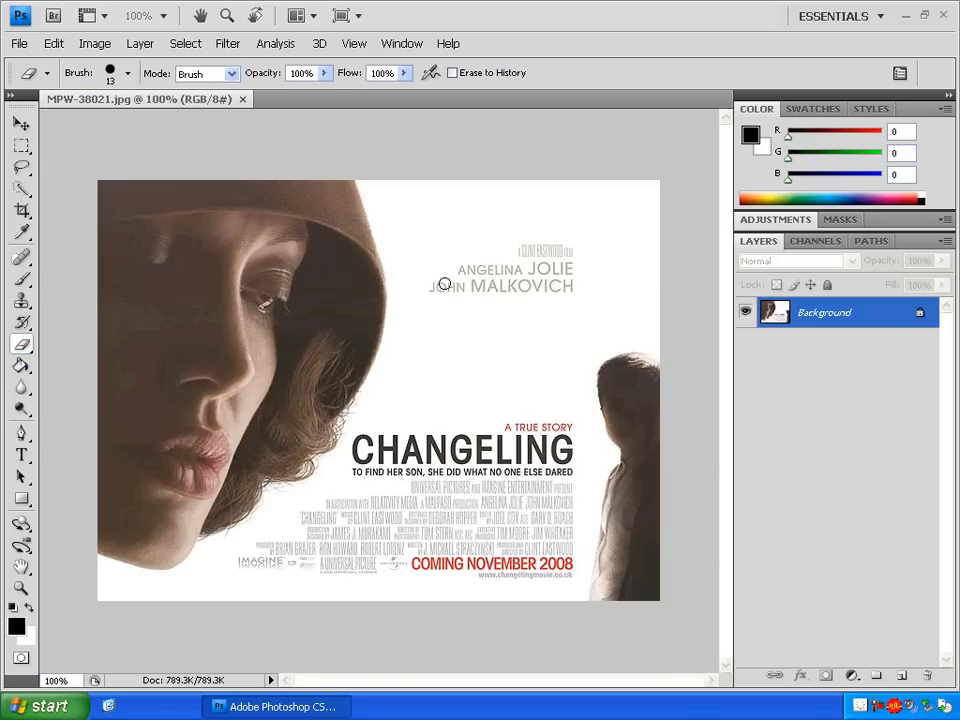
drag(445, 285, 571, 583)
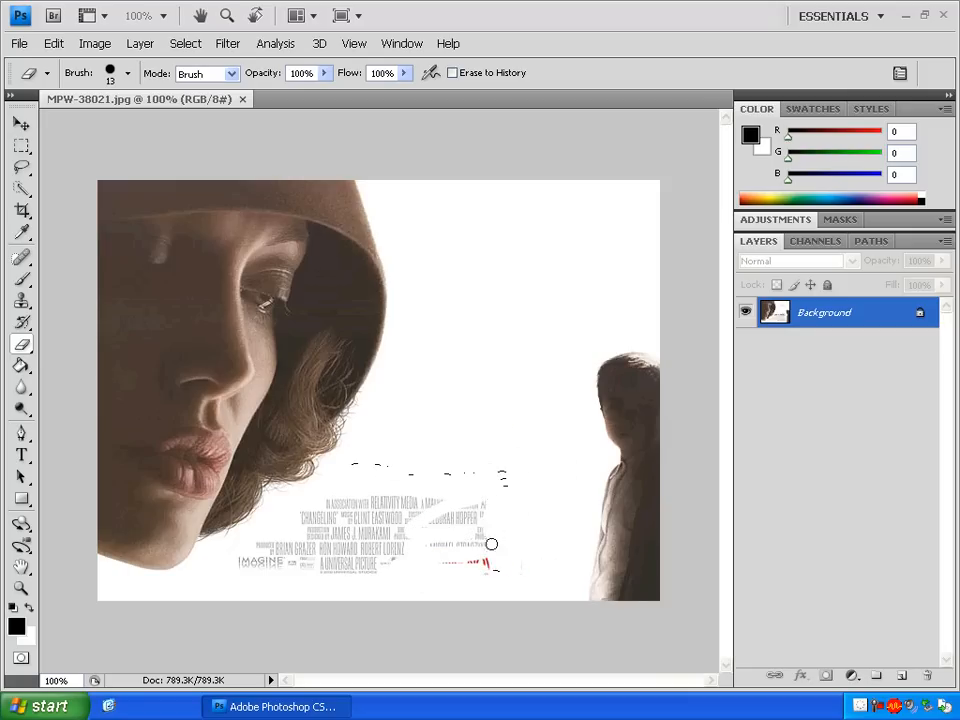
drag(490, 543, 340, 540)
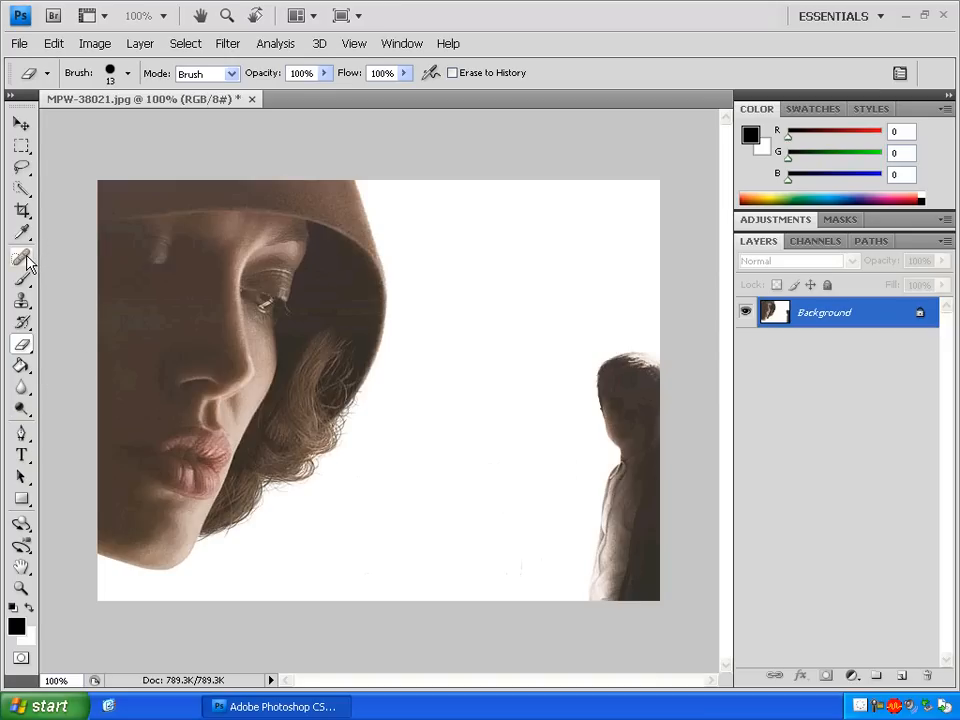
mouse_move(25, 275)
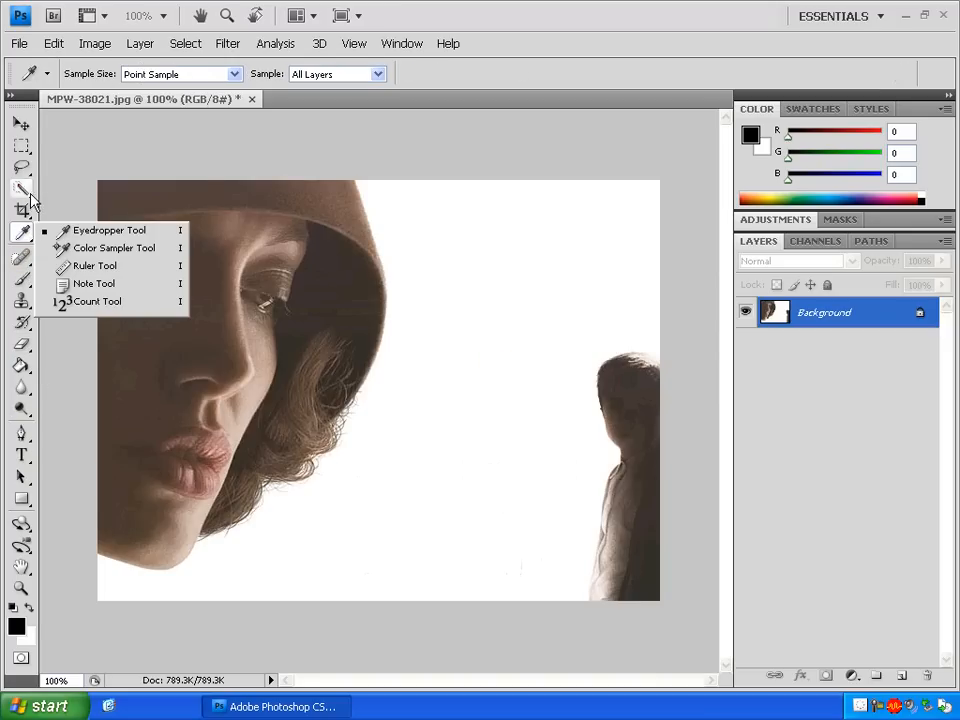
Magic-wand select the white area around the figures and start converting Background to Layer 0.
click(22, 189)
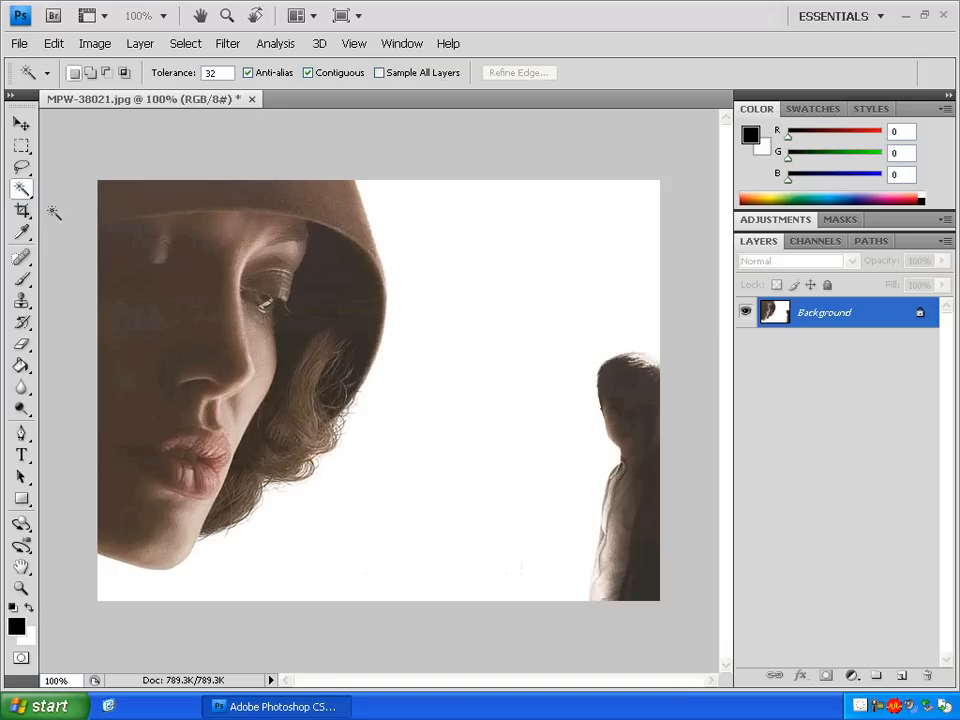
mouse_move(477, 306)
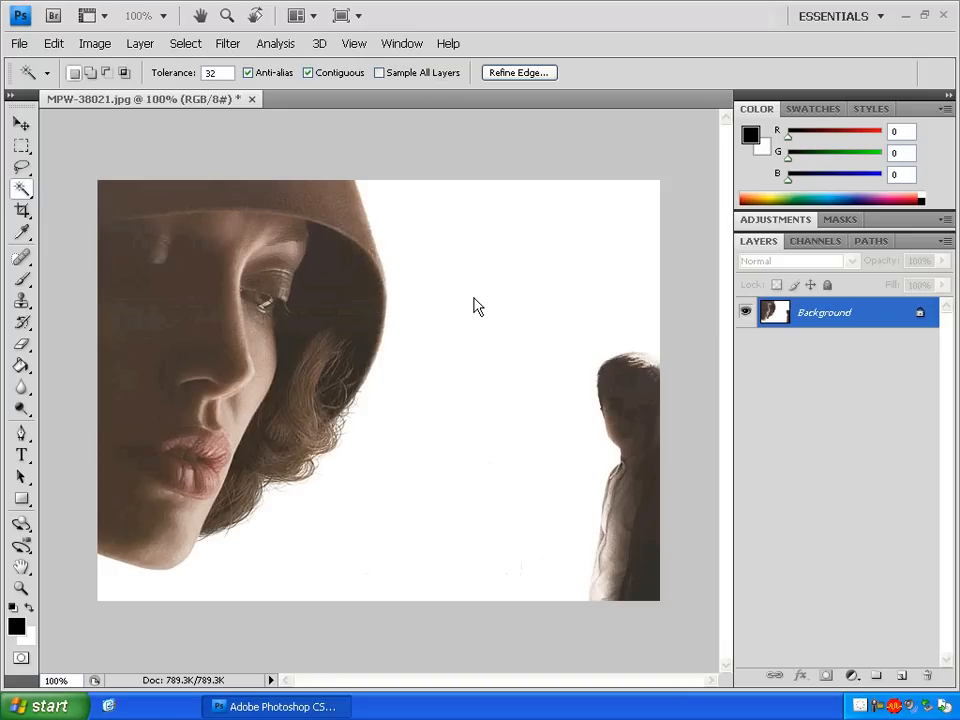
click(478, 302)
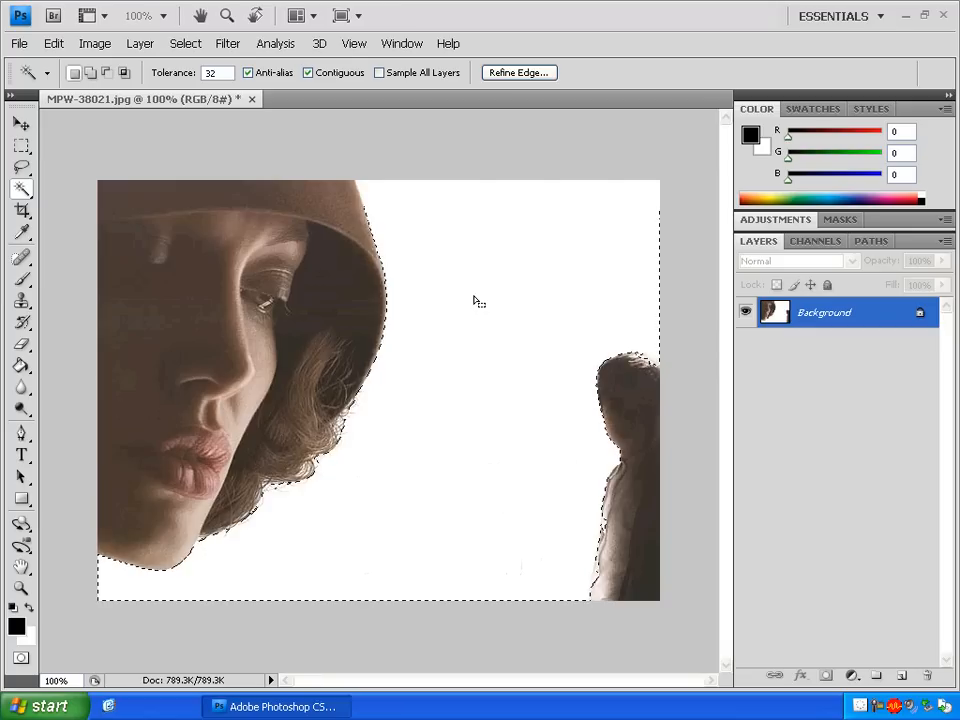
click(478, 300)
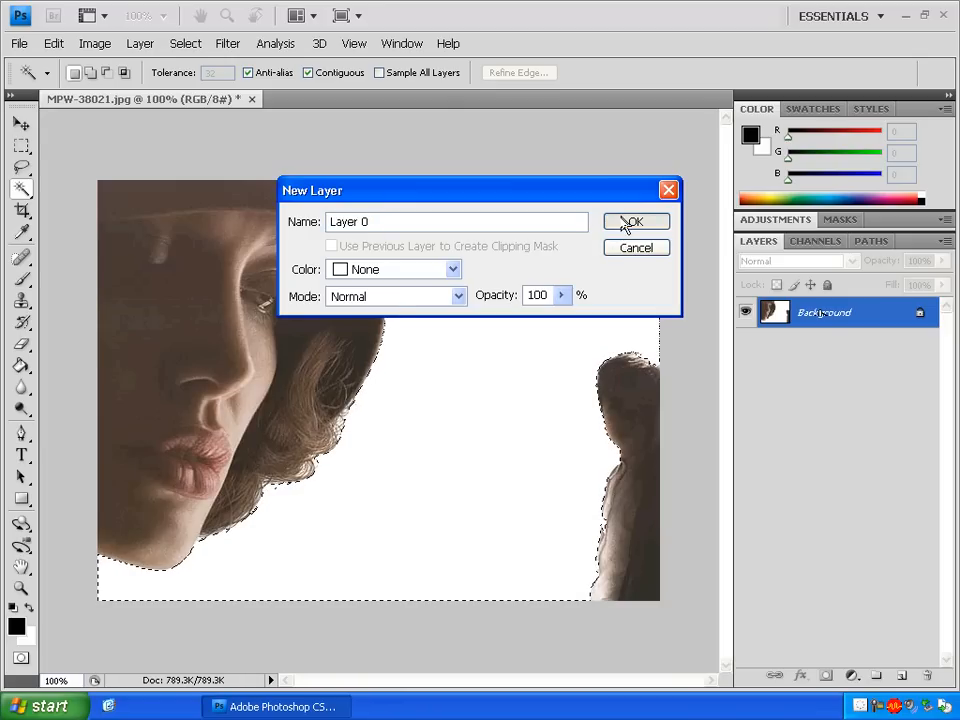
Confirm Layer 0, delete the white background, and convert to Grayscale discarding colour.
click(635, 221)
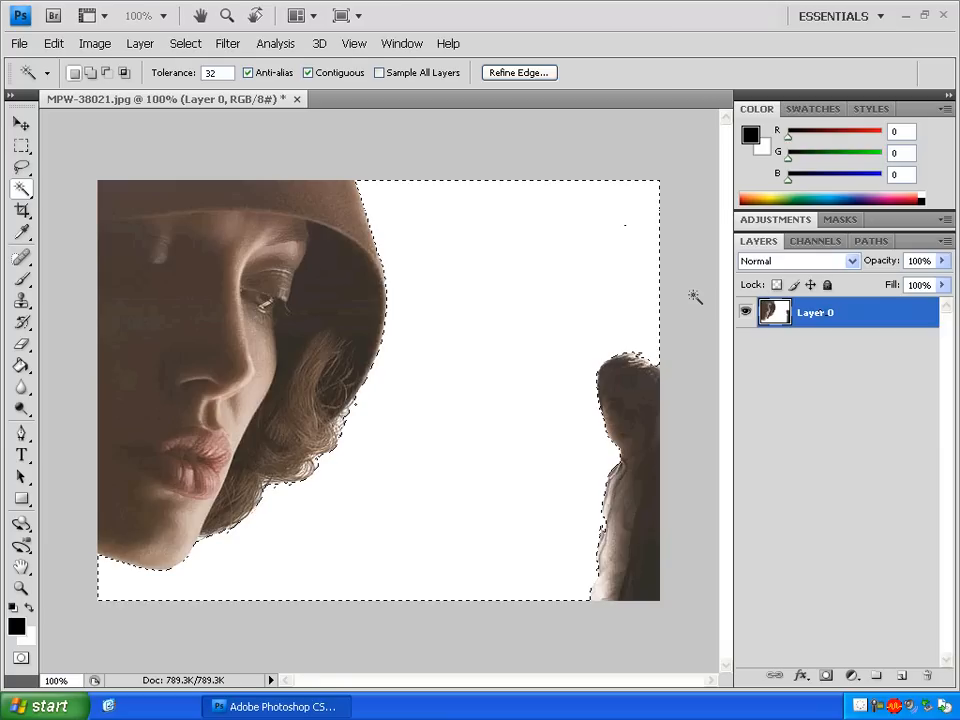
key(Delete)
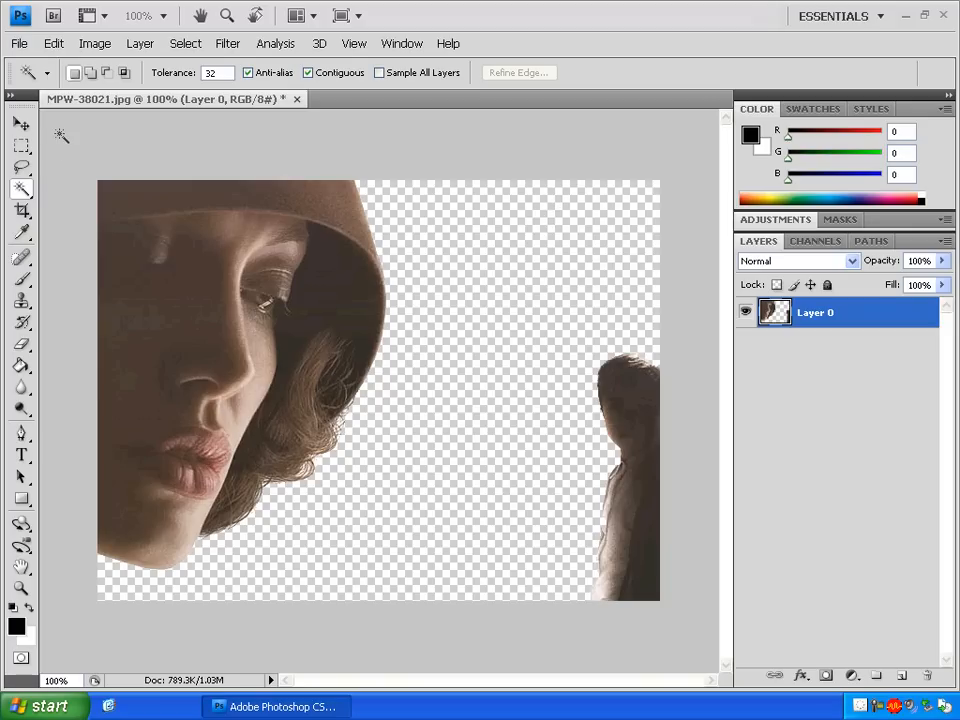
click(95, 43)
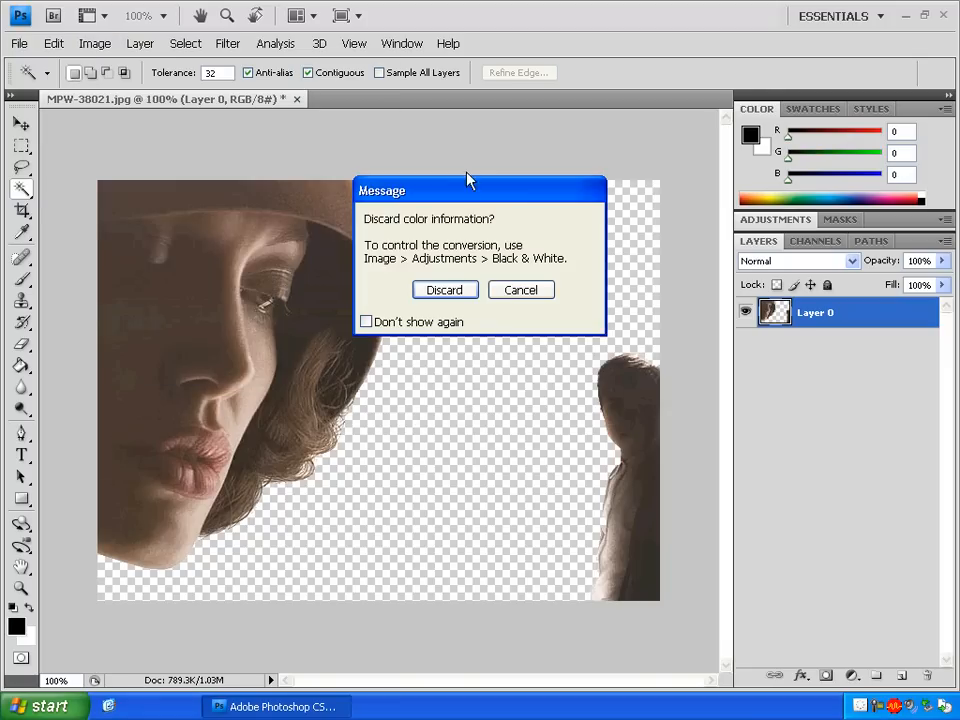
click(444, 290)
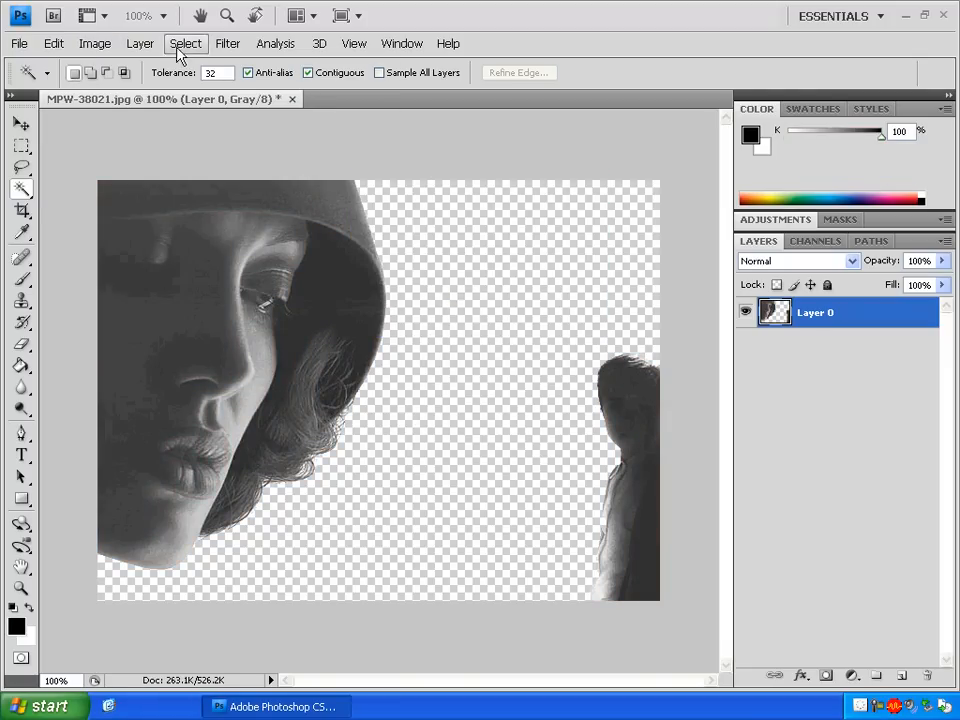
Lighten the grayscale figures with a Levels adjustment on the midtone value.
click(95, 43)
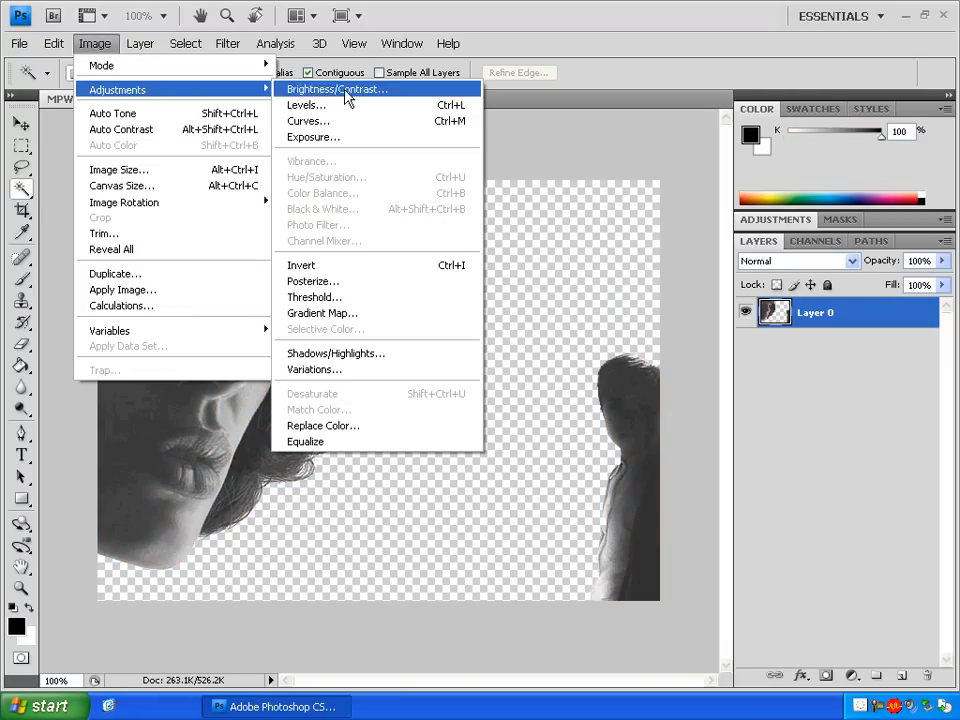
click(306, 105)
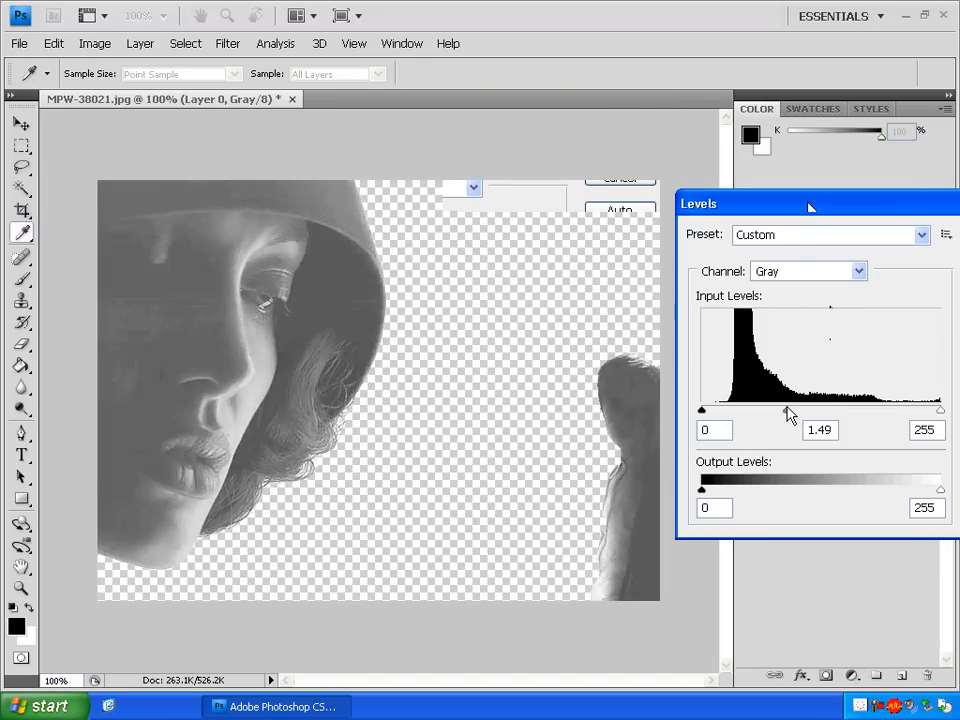
triple_click(819, 429)
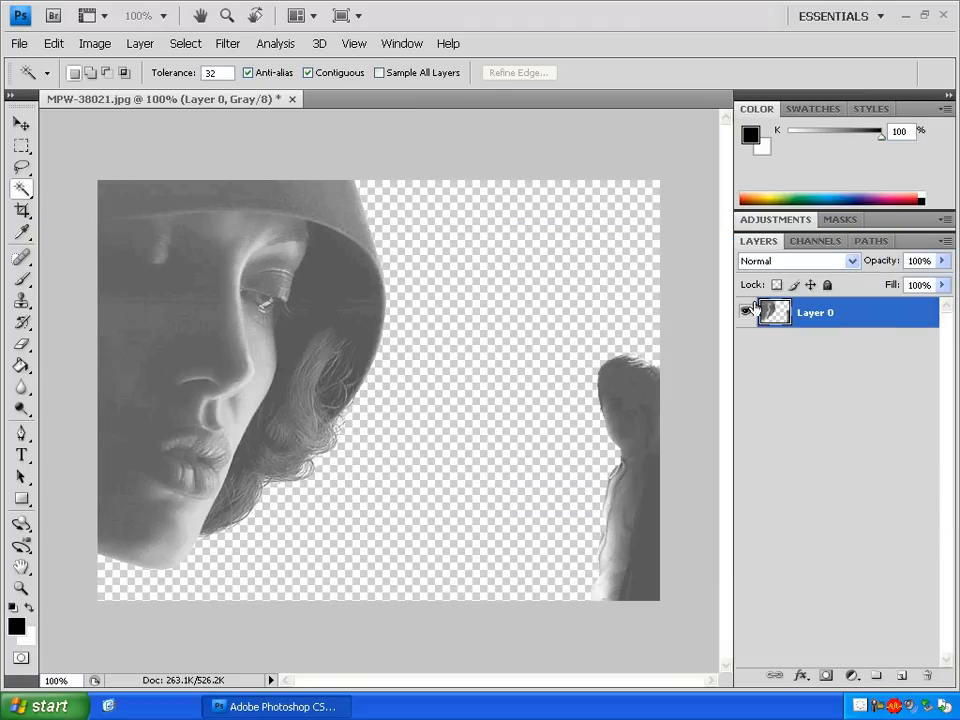
Save the cut-out photo as Changeling in Photoshop format.
click(18, 43)
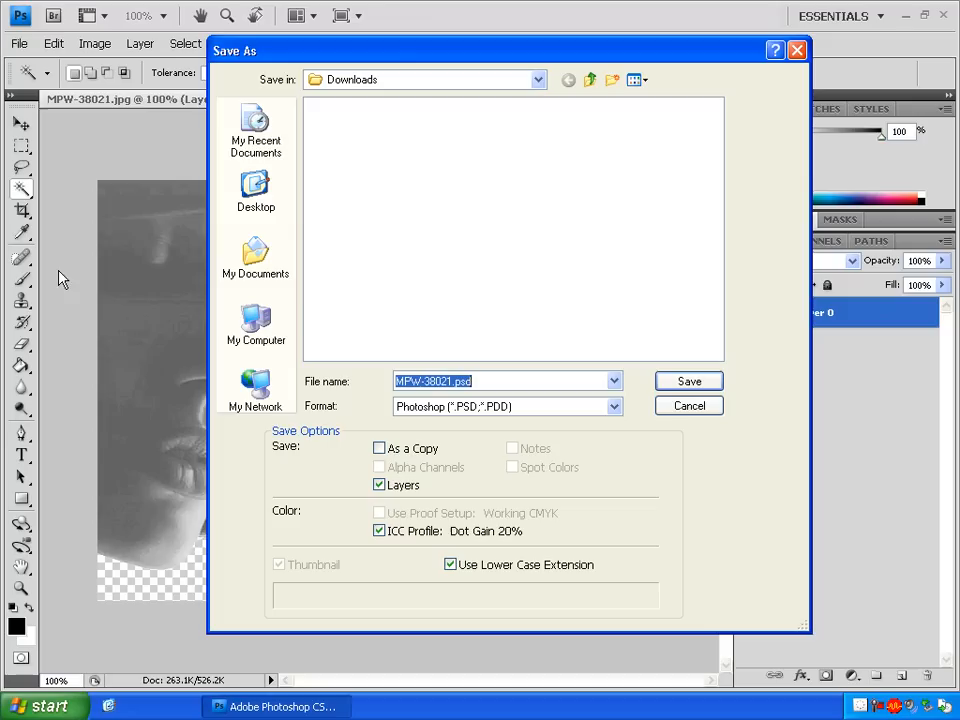
text(Changeling)
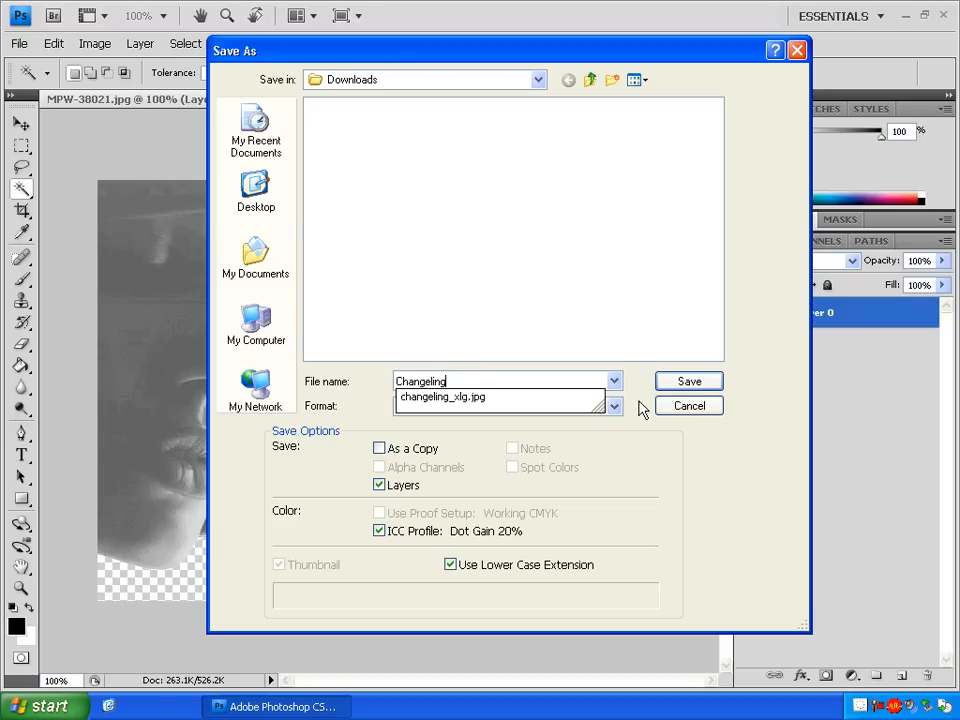
click(688, 381)
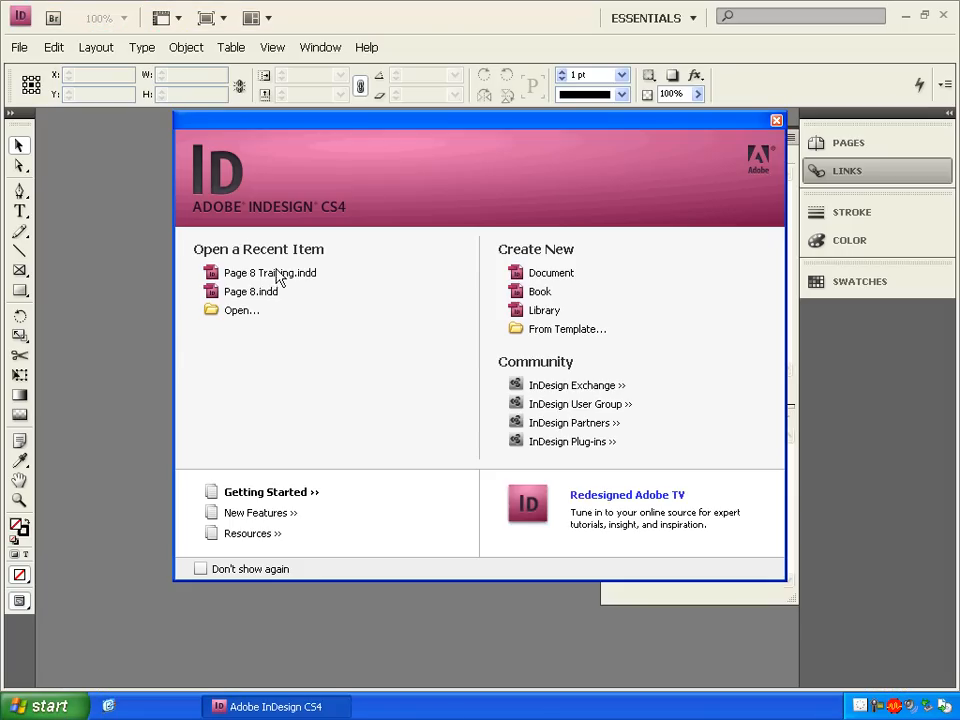
Open Page 8 Training.indd from the InDesign Welcome Screen's recent items.
click(269, 272)
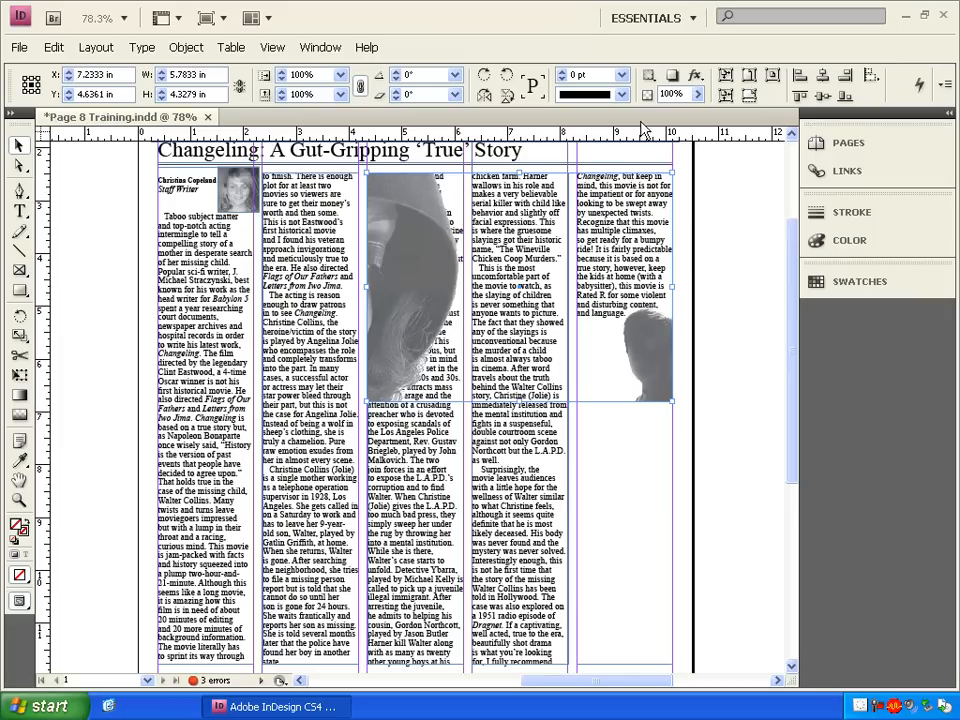
mouse_move(748, 96)
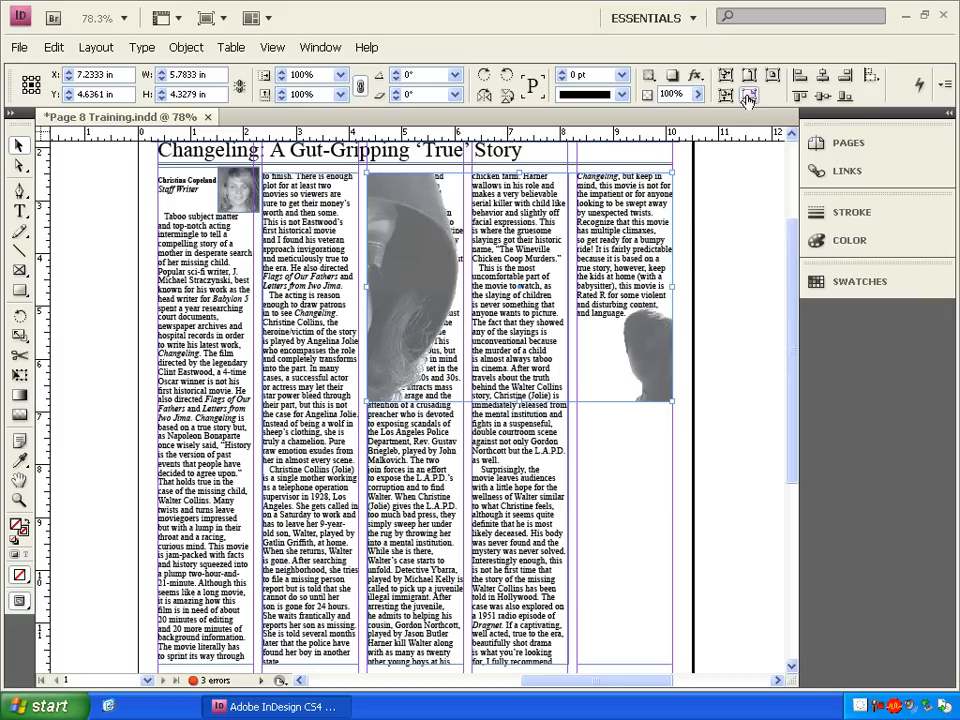
Wrap text around the photo's shape using Detect Edges with Include Inside Edges.
click(320, 47)
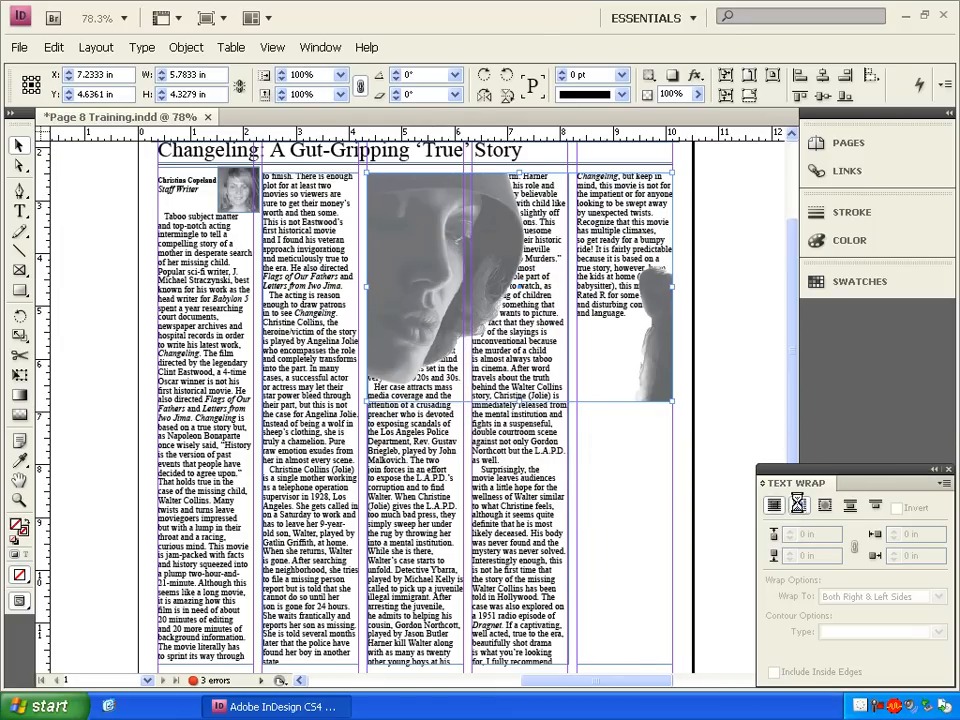
click(797, 505)
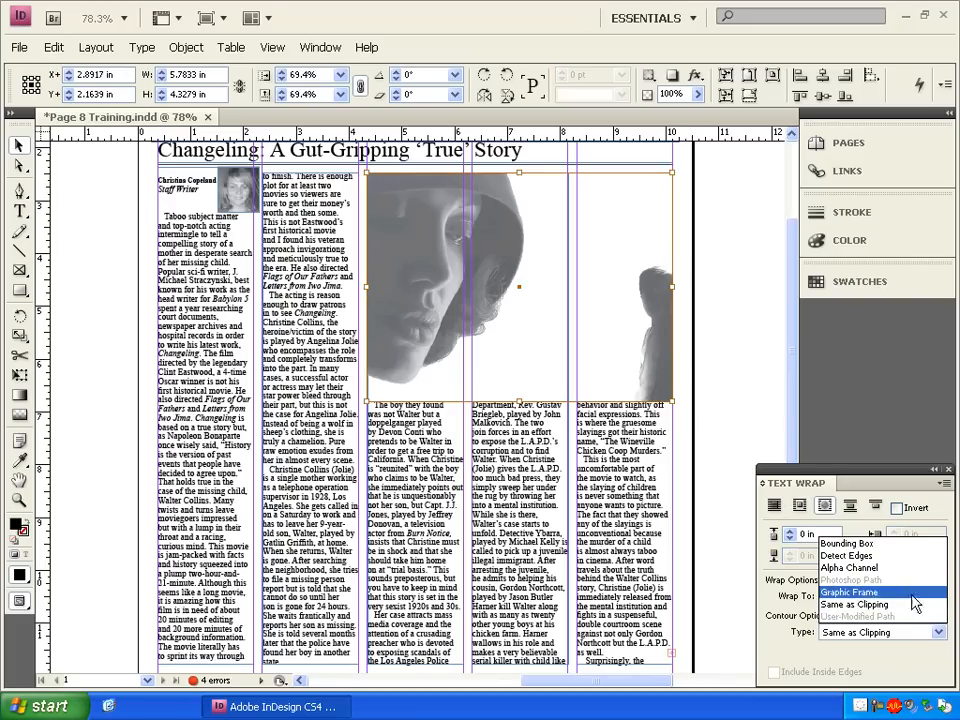
mouse_move(850, 555)
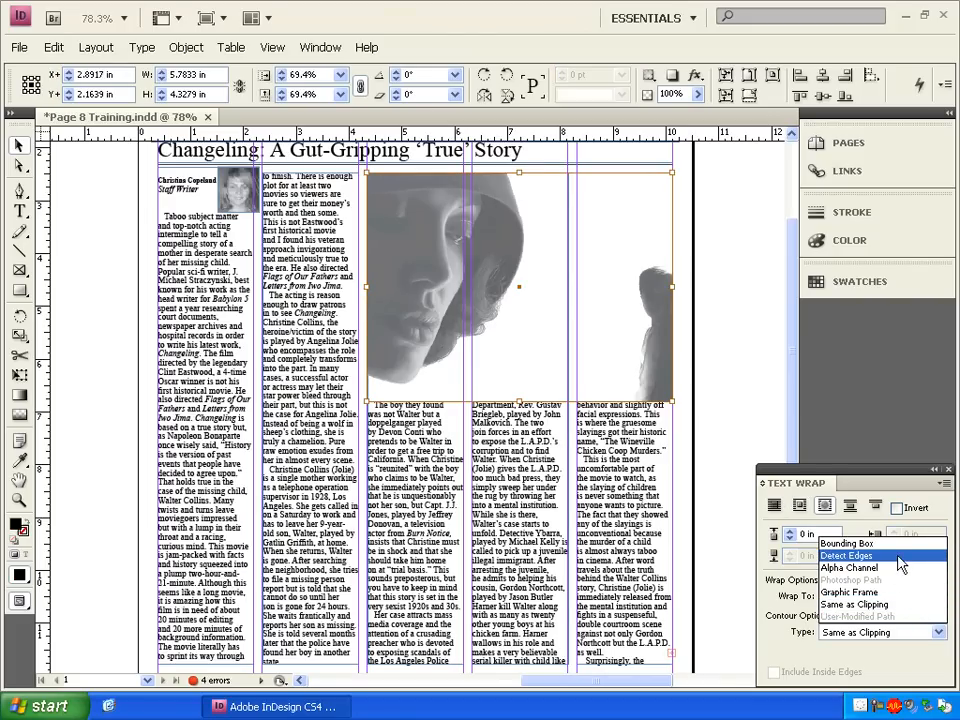
click(847, 555)
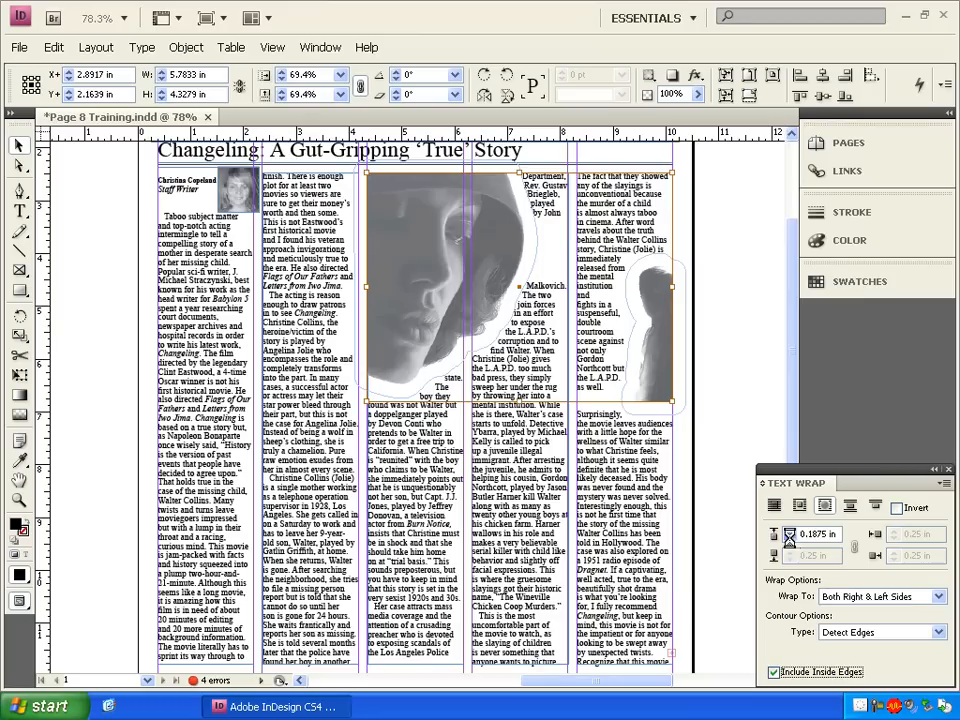
click(791, 534)
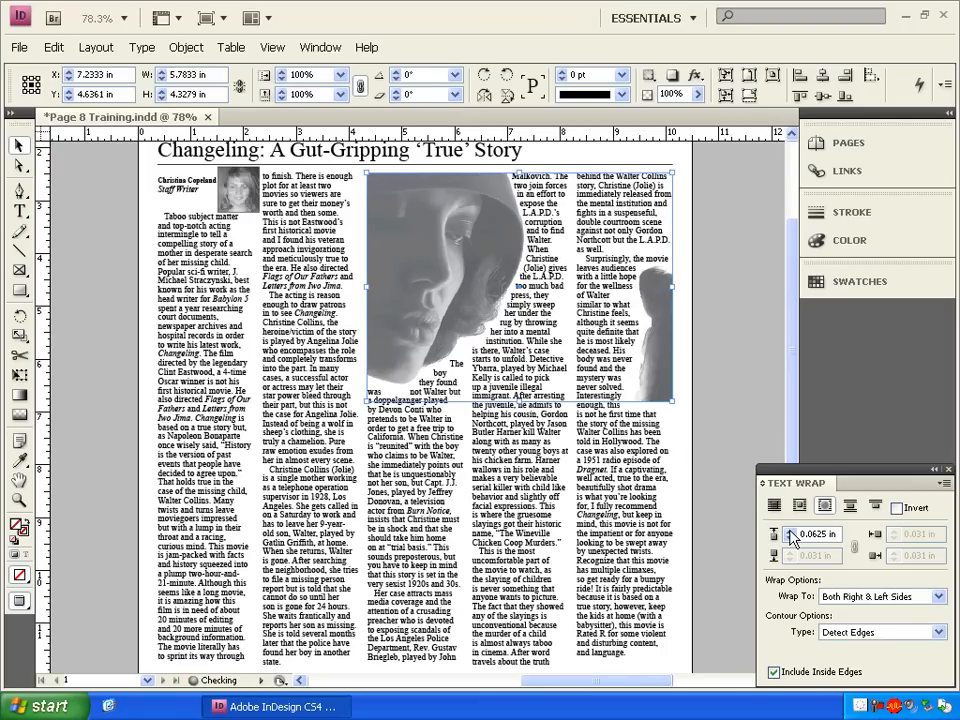
Reduce the text wrap offset around the figures to 0.0625 inch.
click(790, 533)
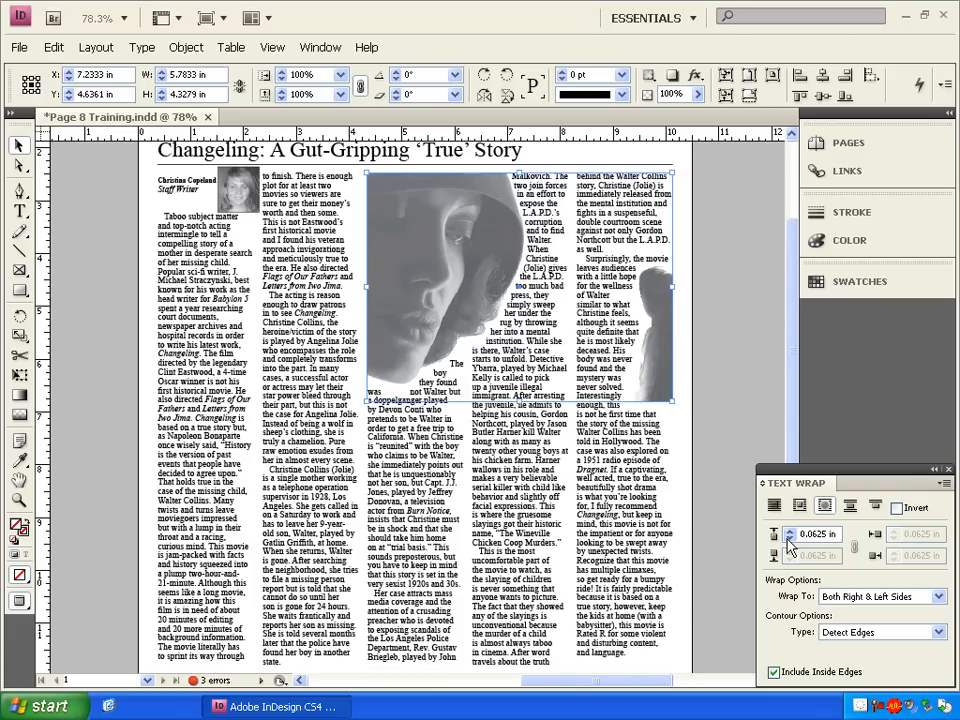
mouse_move(715, 535)
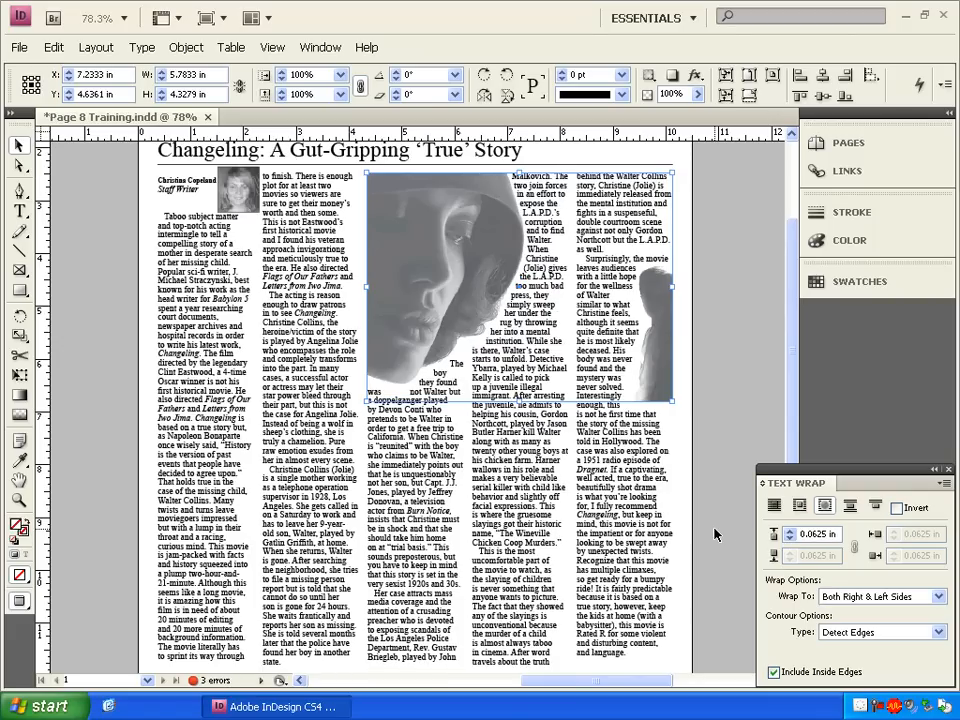
mouse_move(710, 487)
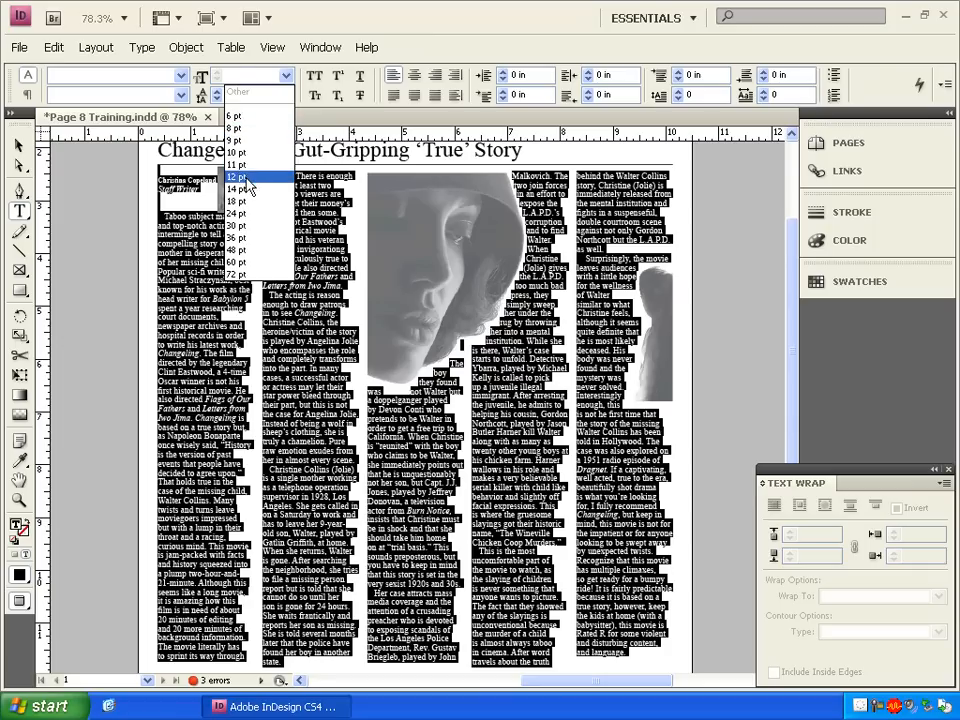
Set the Changeling review body text to 12 pt from the font size menu.
click(238, 177)
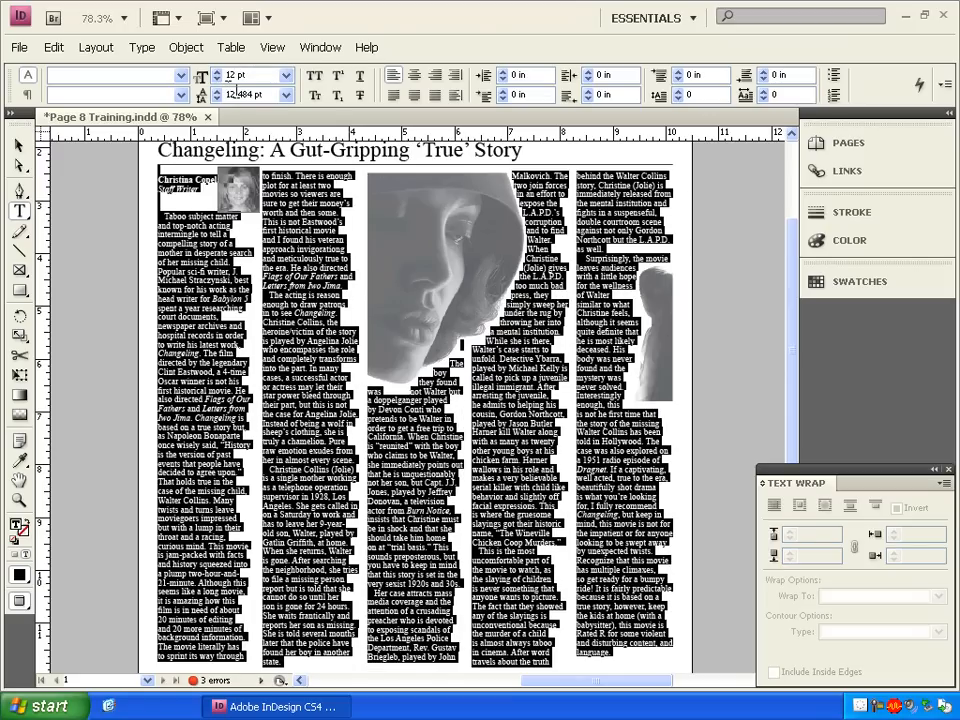
mouse_move(381, 8)
text(12.1)
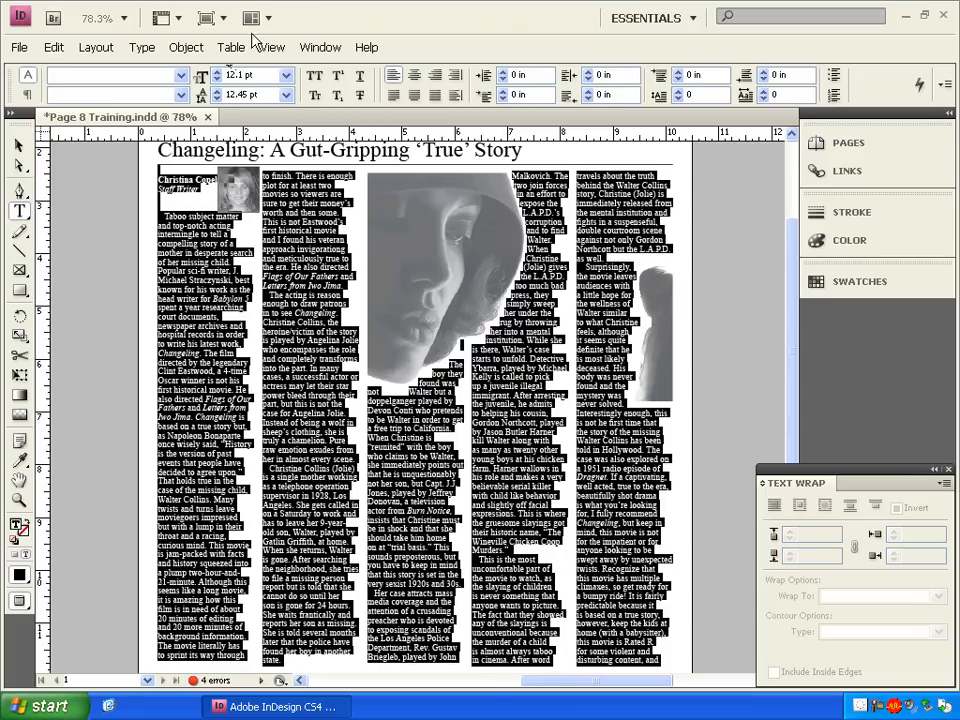
mouse_move(352, 8)
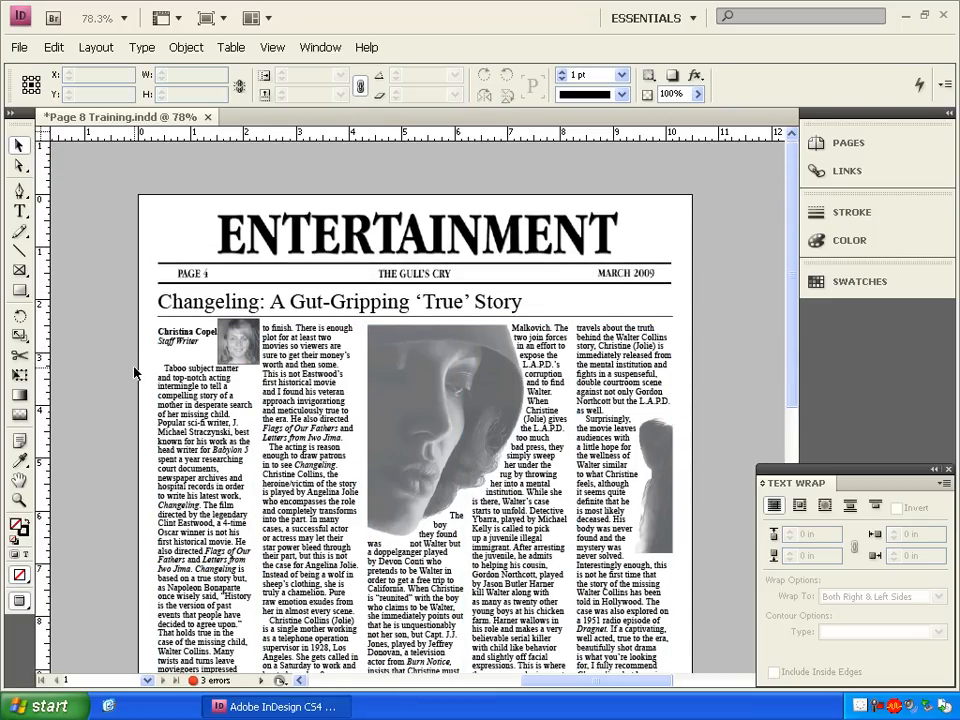
Save the layout as Page 8 Training.indd, replacing the existing file.
scroll(down, 3)
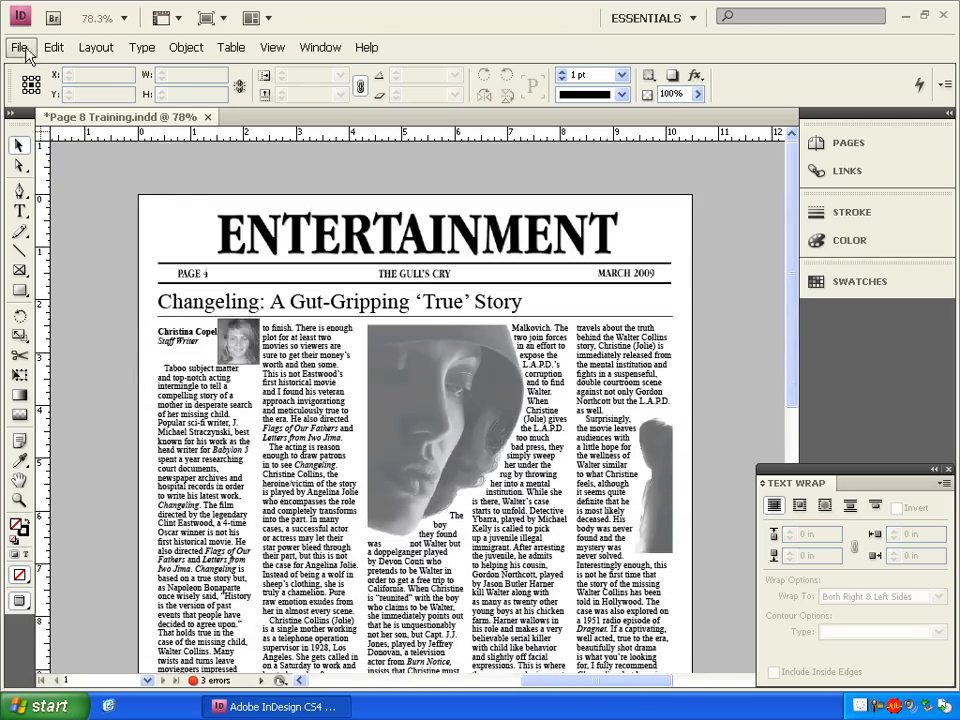
click(18, 47)
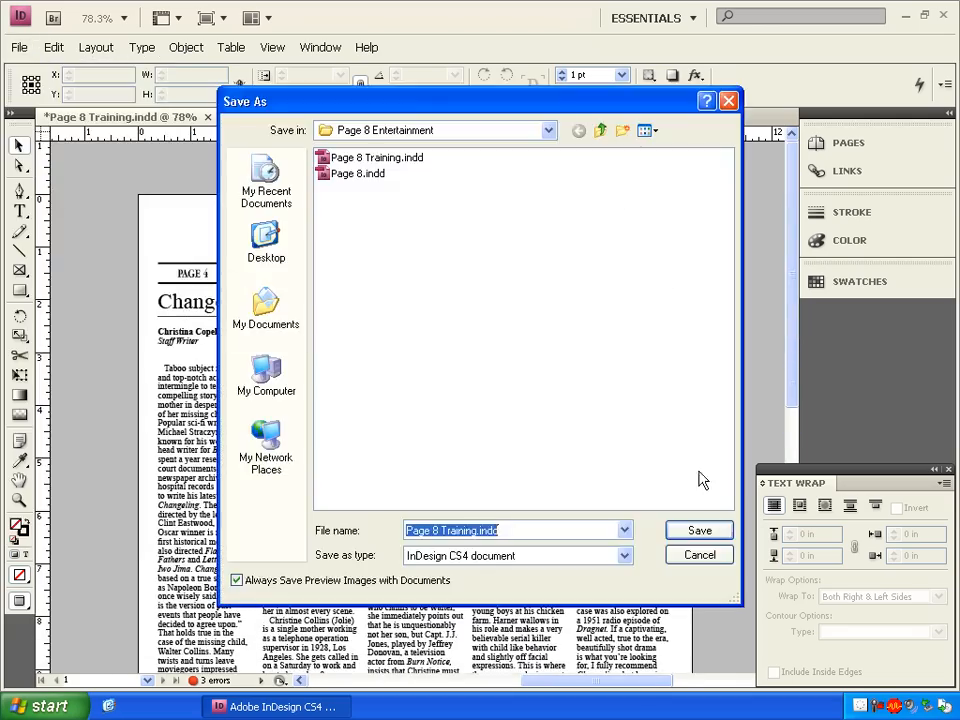
click(699, 530)
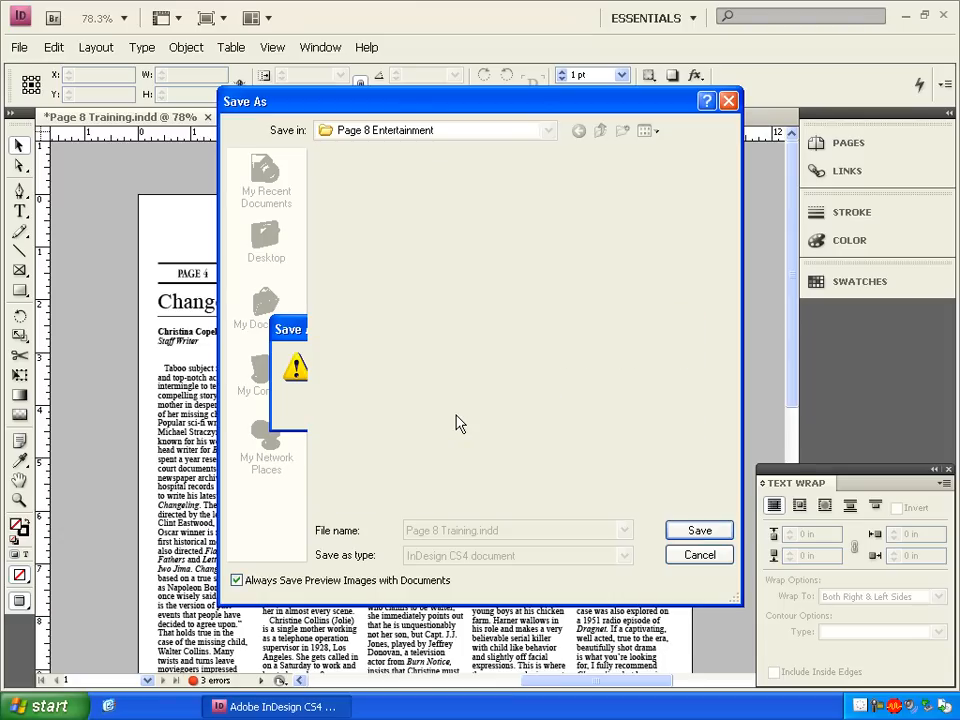
click(699, 530)
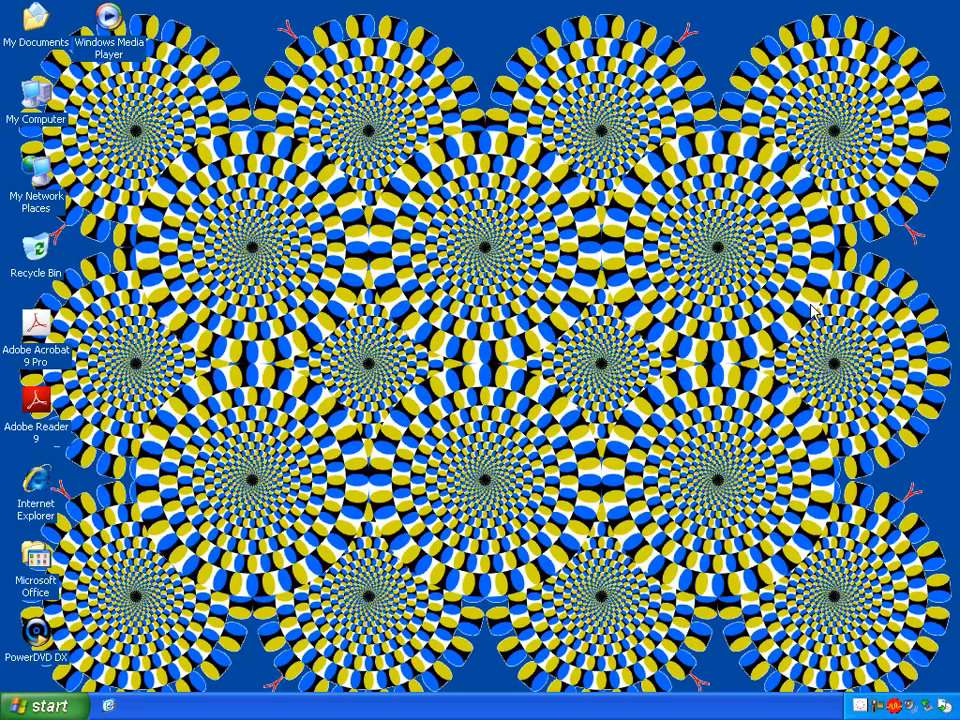
mouse_move(875, 618)
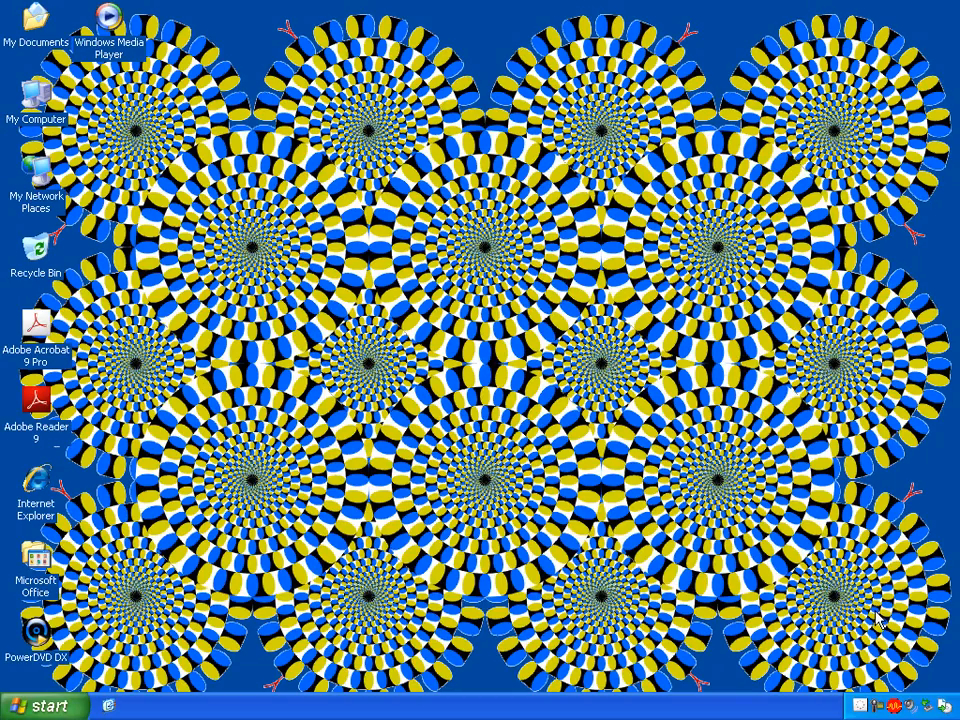